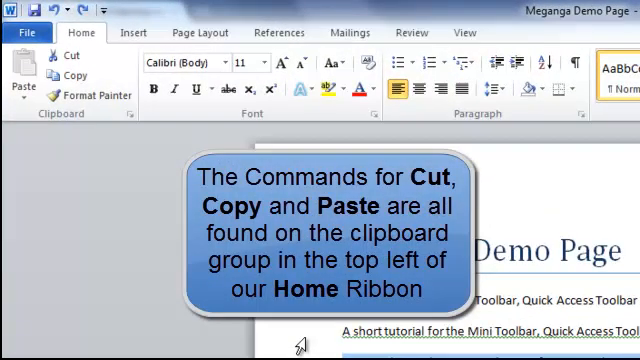
mouse_move(96, 72)
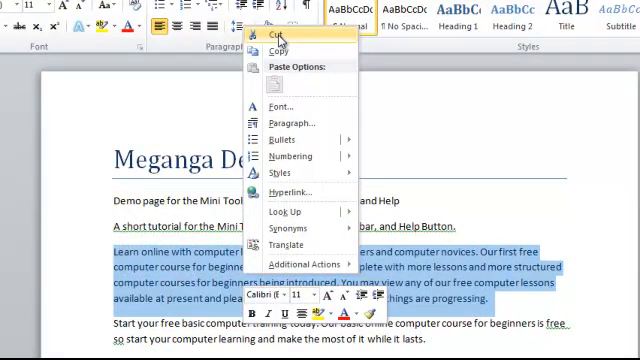
- Cut the selected "Learn online with computer lessons" paragraph out of the document
left_click(284, 36)
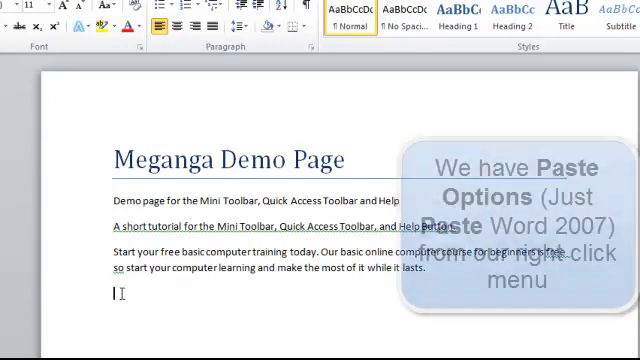
- Paste the cut paragraph onto the empty line after "Start your free basic computer training"
right_click(112, 294)
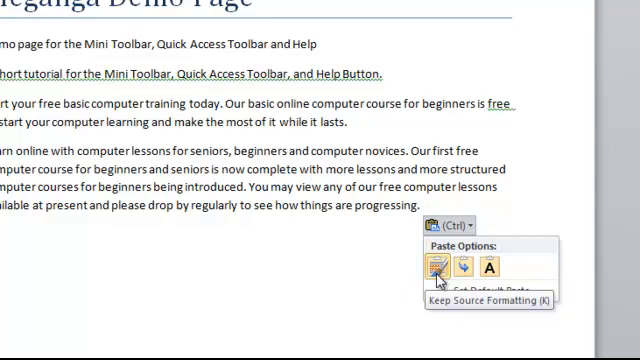
mouse_move(472, 264)
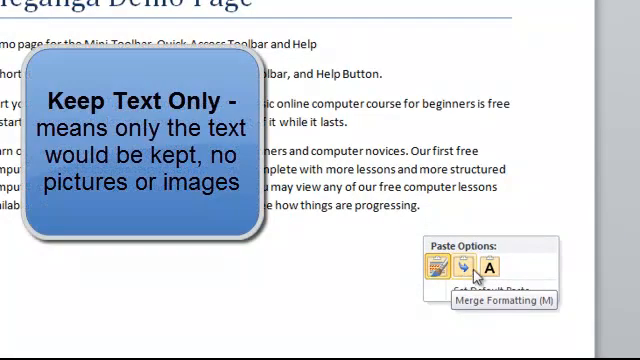
mouse_move(516, 272)
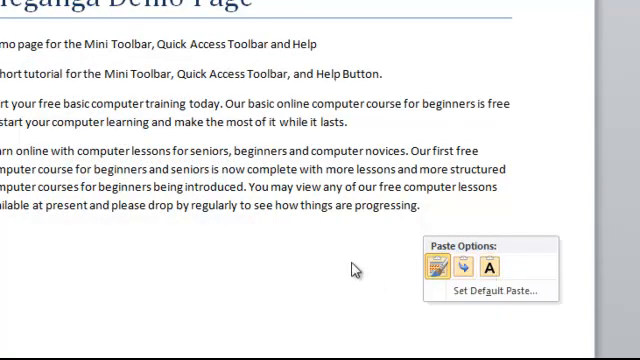
mouse_move(214, 280)
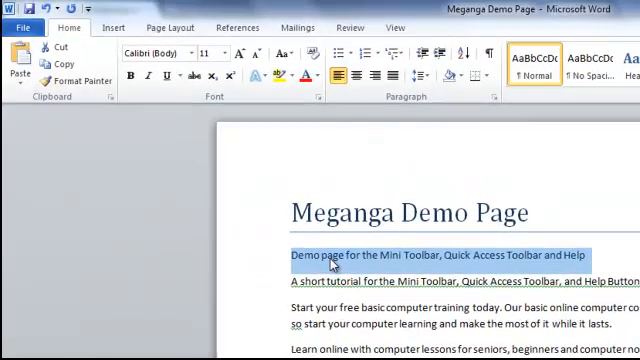
mouse_move(144, 160)
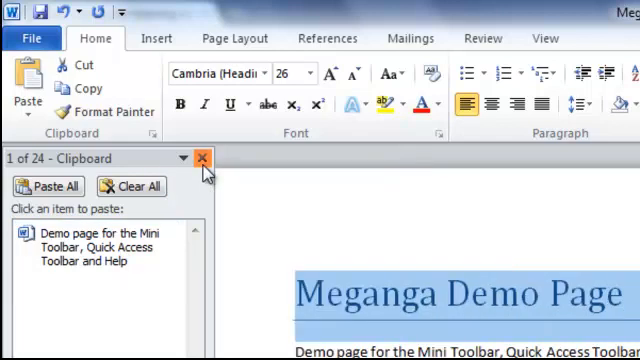
left_click(206, 158)
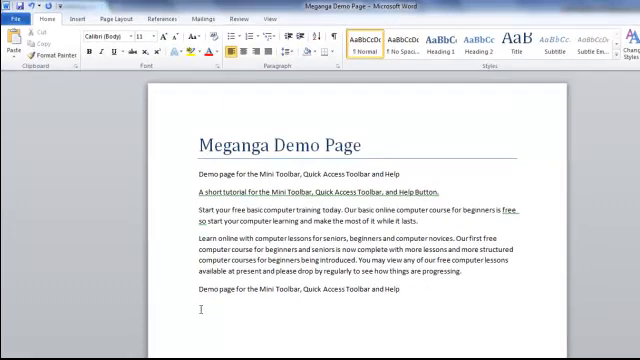
- Place the cursor below the duplicated "Demo page" sentence for pasting the computer picture
left_click(12, 40)
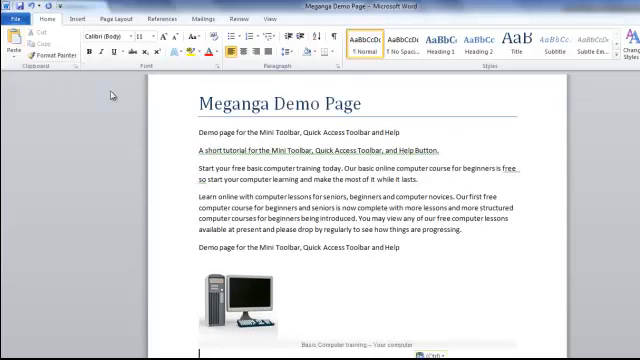
mouse_move(512, 228)
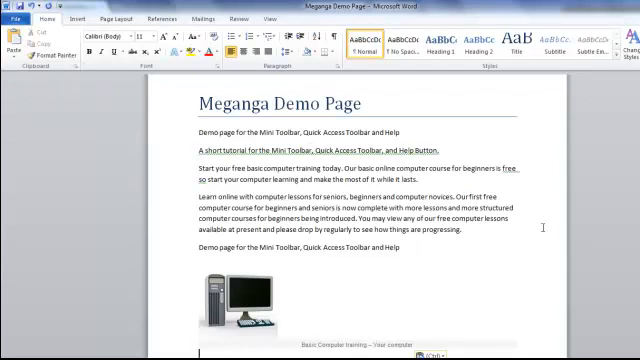